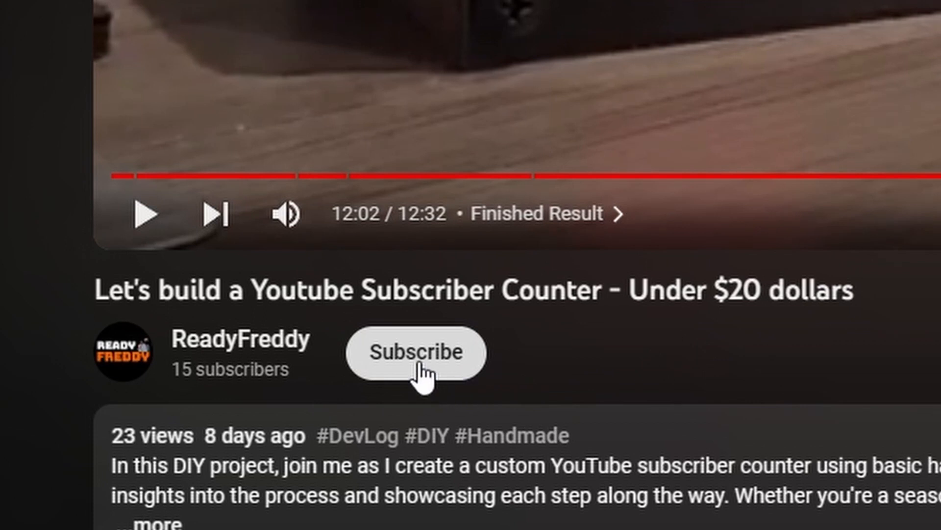
Subscribe to the channel, then download the Windows MSI installer of Arduino IDE 2.2.1.
{"action": "left_click", "coordinate": [414, 352]}
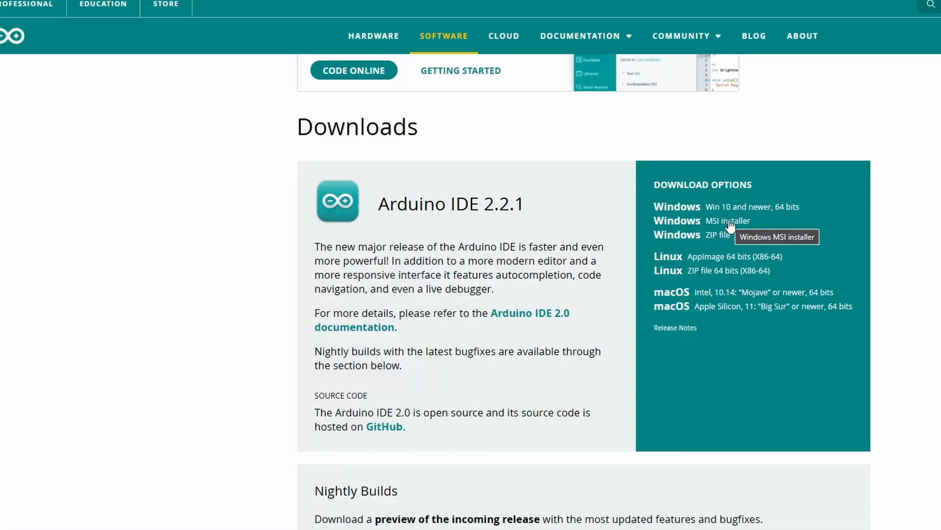
{"action": "left_click", "coordinate": [727, 221]}
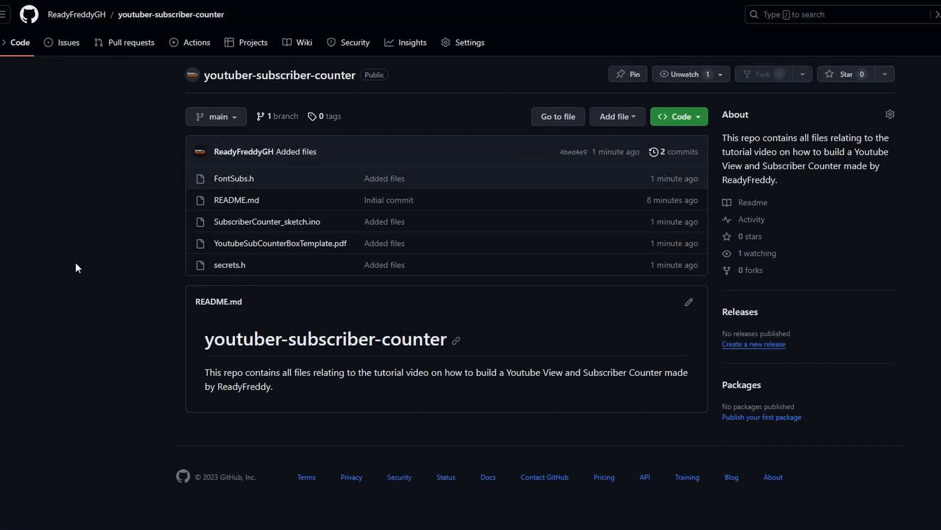
{"action": "mouse_move", "coordinate": [258, 189]}
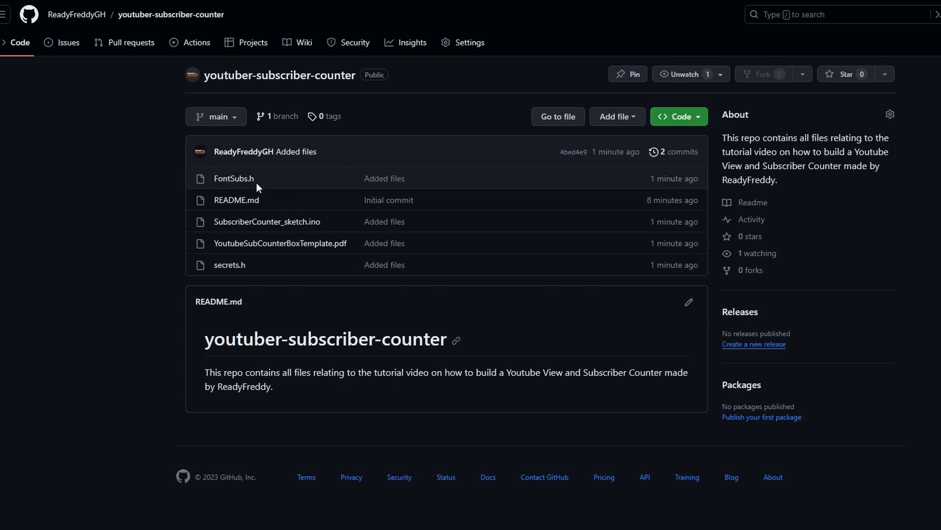
View FontSubs.h, secrets.h with empty credentials, and SubscriberCounter_sketch.ino in the repository.
{"action": "left_click", "coordinate": [234, 178]}
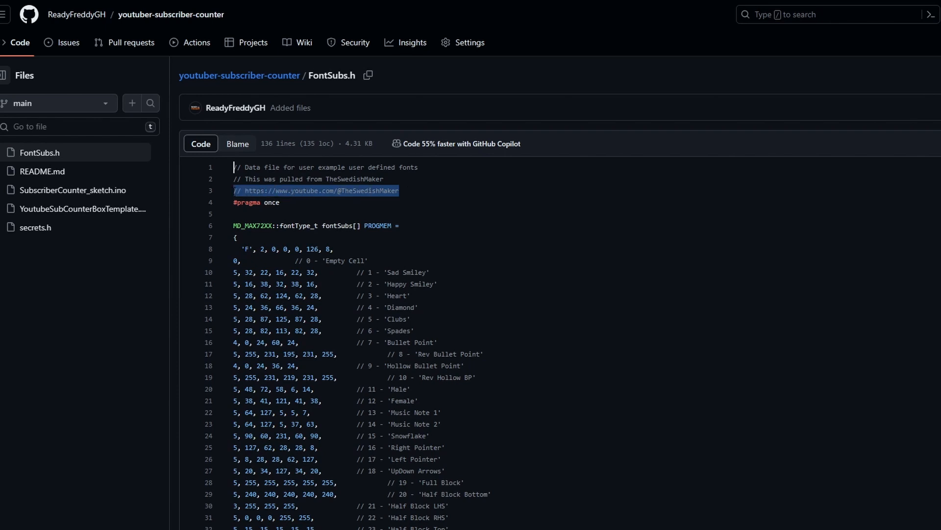
{"action": "left_click", "coordinate": [36, 226]}
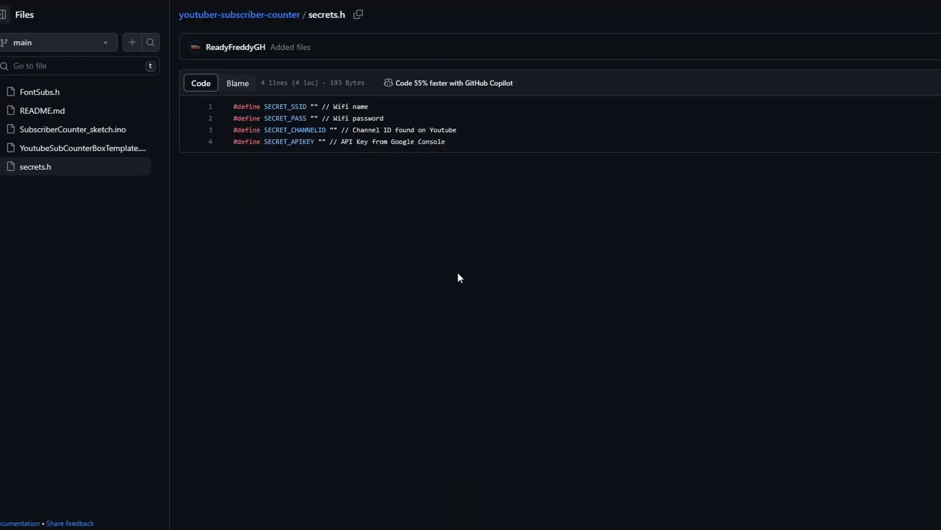
{"action": "mouse_move", "coordinate": [454, 276]}
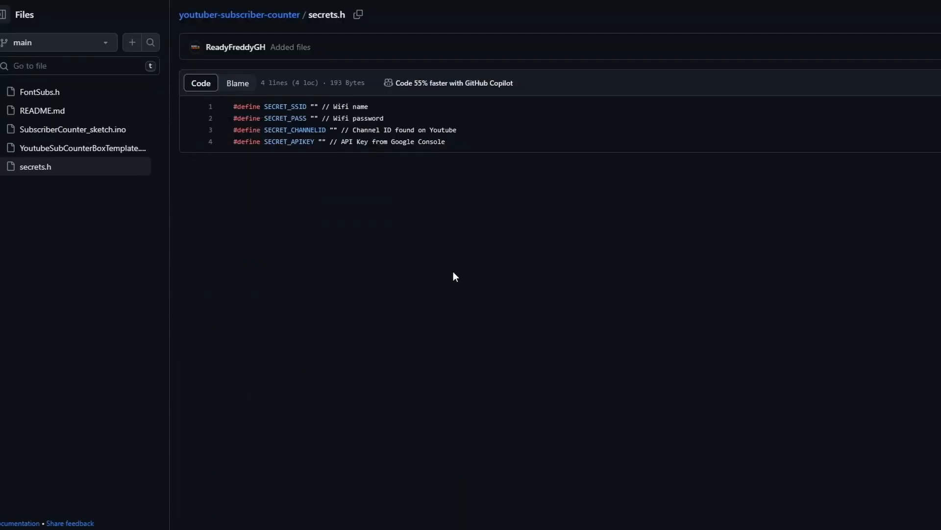
{"action": "mouse_move", "coordinate": [57, 149]}
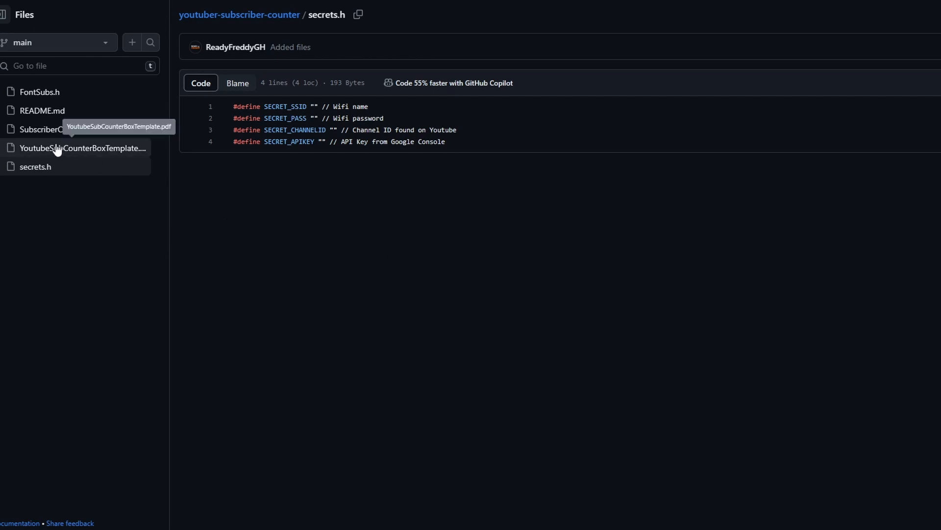
{"action": "left_click", "coordinate": [71, 130]}
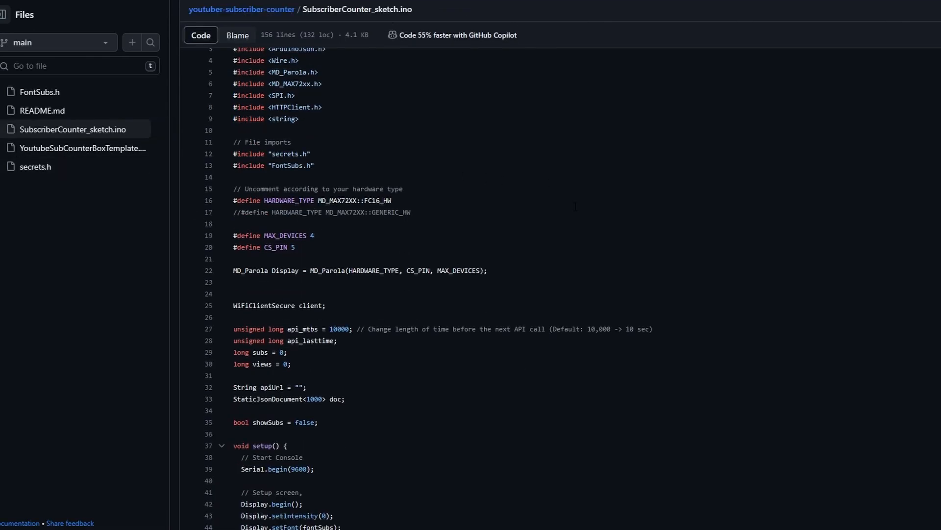
{"action": "scroll", "scroll_direction": "down", "scroll_amount": 3}
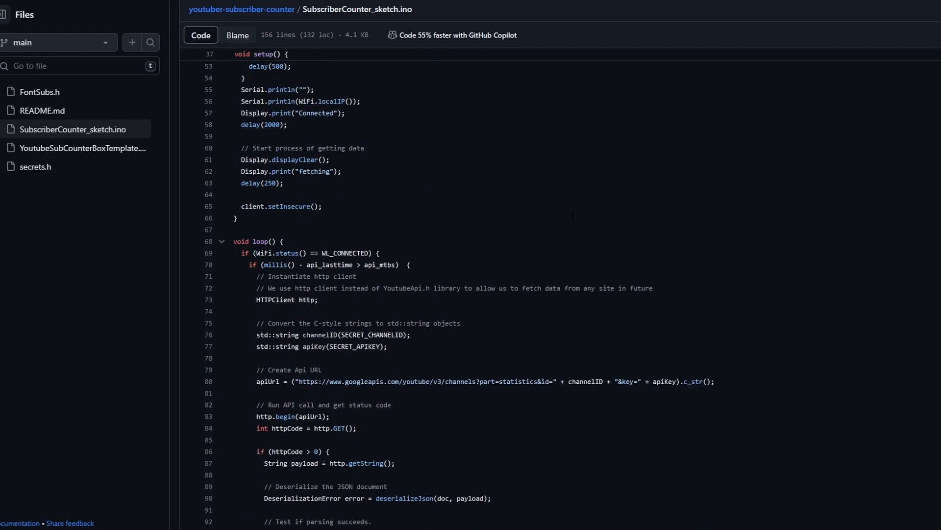
View the YoutubeSubCounterBoxTemplate.pdf hand-drawn box template.
{"action": "left_click", "coordinate": [81, 148]}
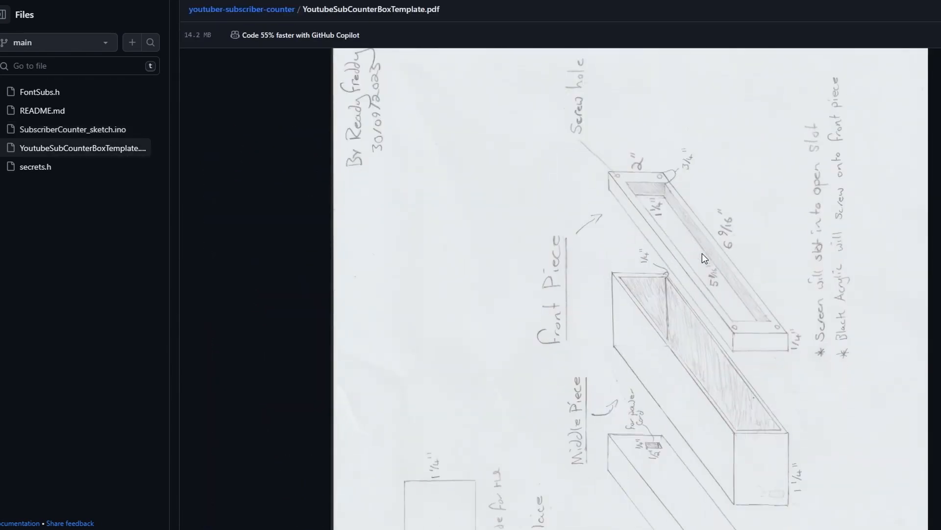
{"action": "scroll", "scroll_direction": "down", "scroll_amount": 3}
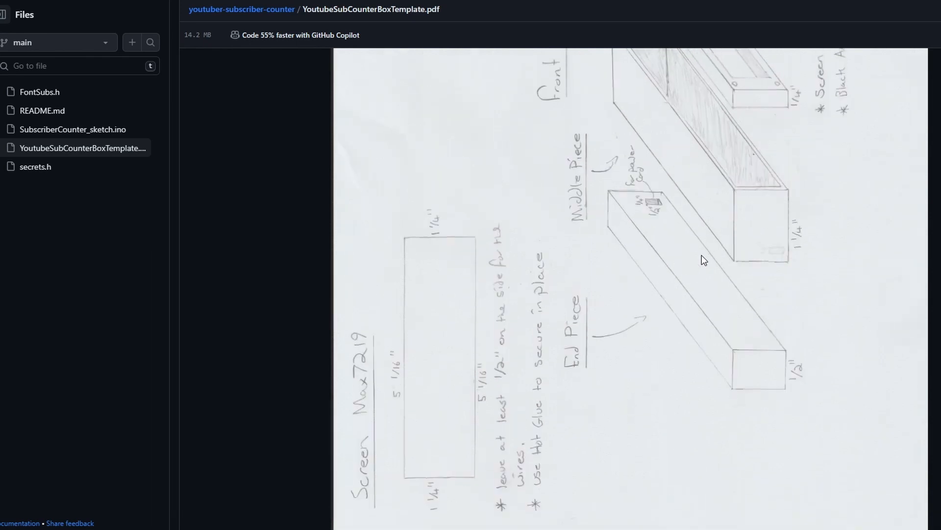
{"action": "left_click", "coordinate": [35, 166]}
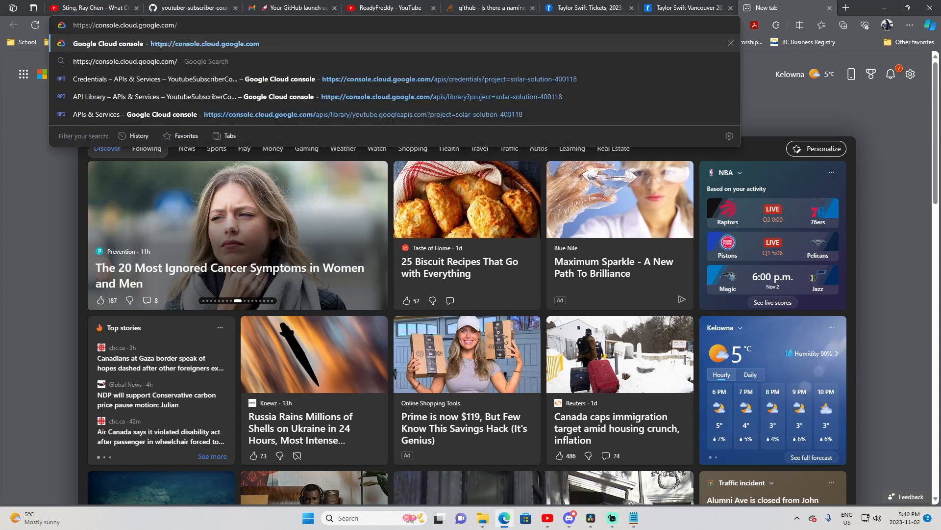
Create SubscriberCounterProject in Google Cloud Console and switch to it.
{"action": "key", "text": "Return"}
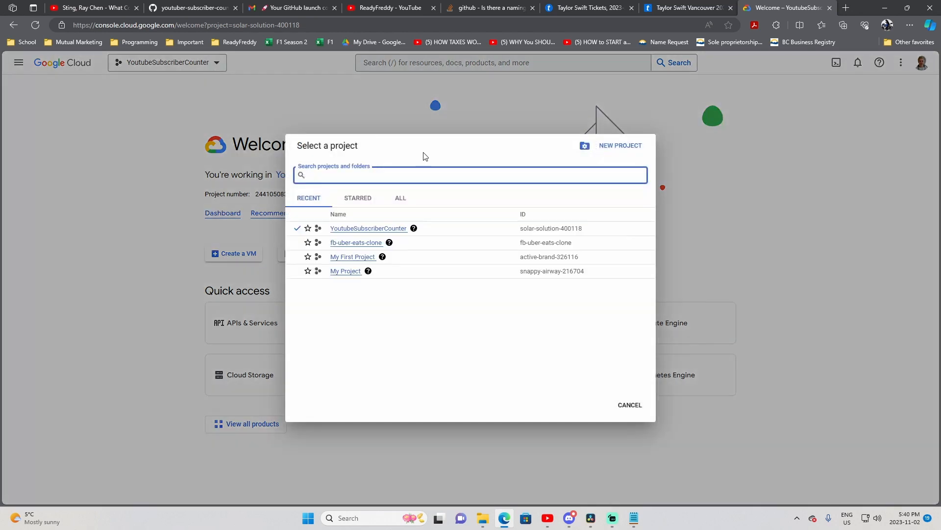
{"action": "left_click", "coordinate": [619, 145]}
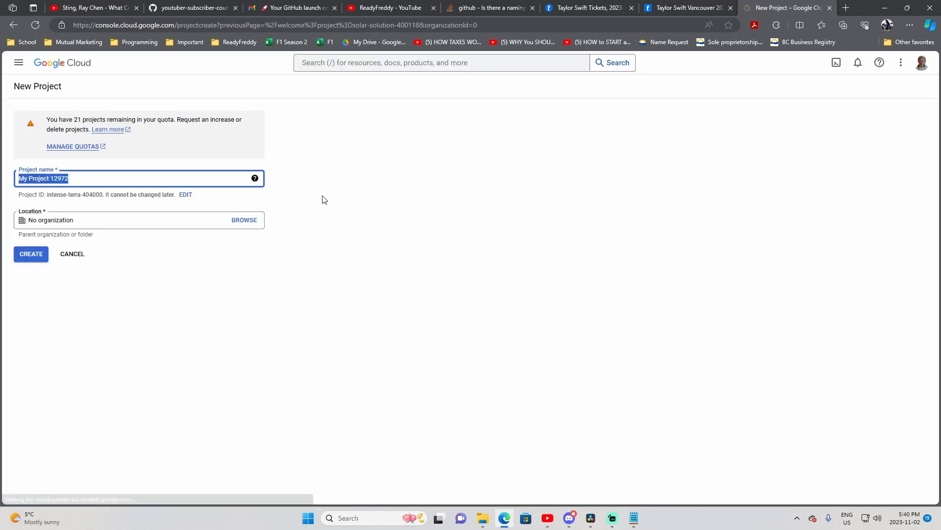
{"action": "left_click", "coordinate": [31, 253]}
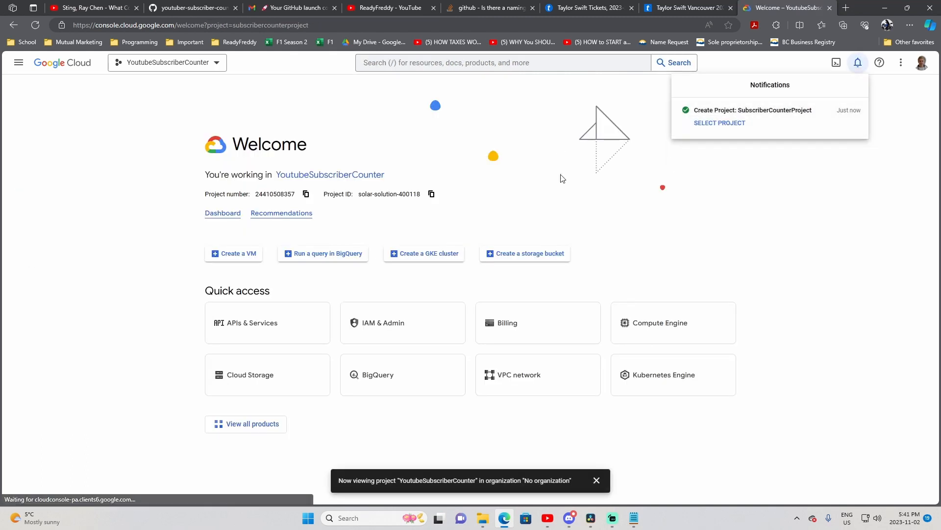
{"action": "left_click", "coordinate": [17, 62]}
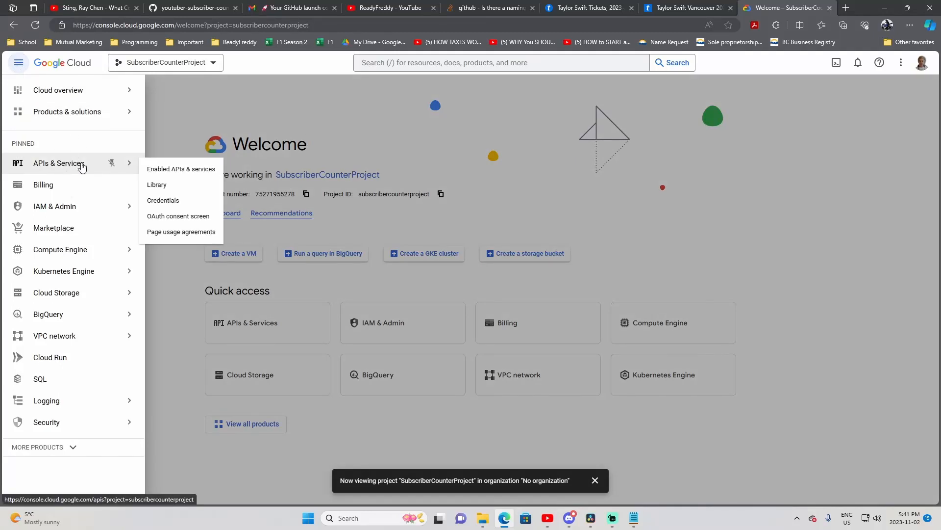
{"action": "mouse_move", "coordinate": [183, 175]}
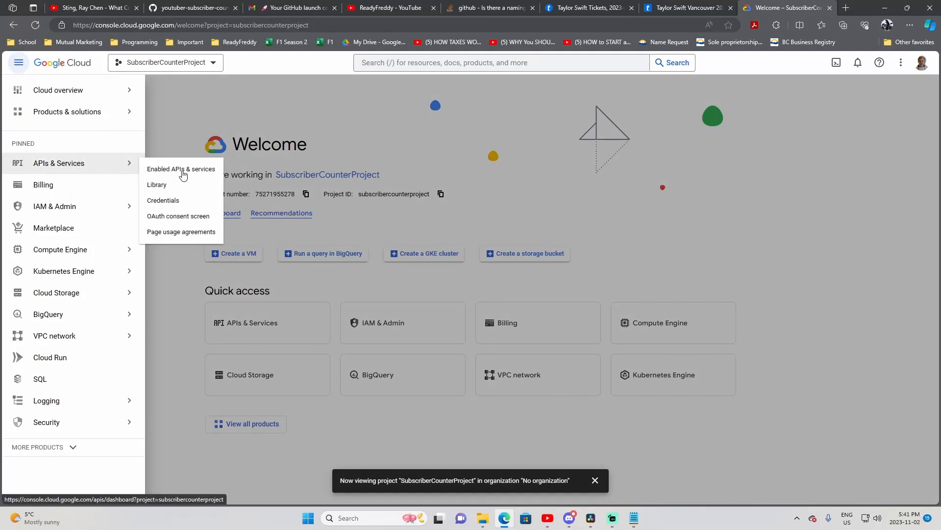
Search the project's API library for 'Youtube V3'.
{"action": "left_click", "coordinate": [157, 184]}
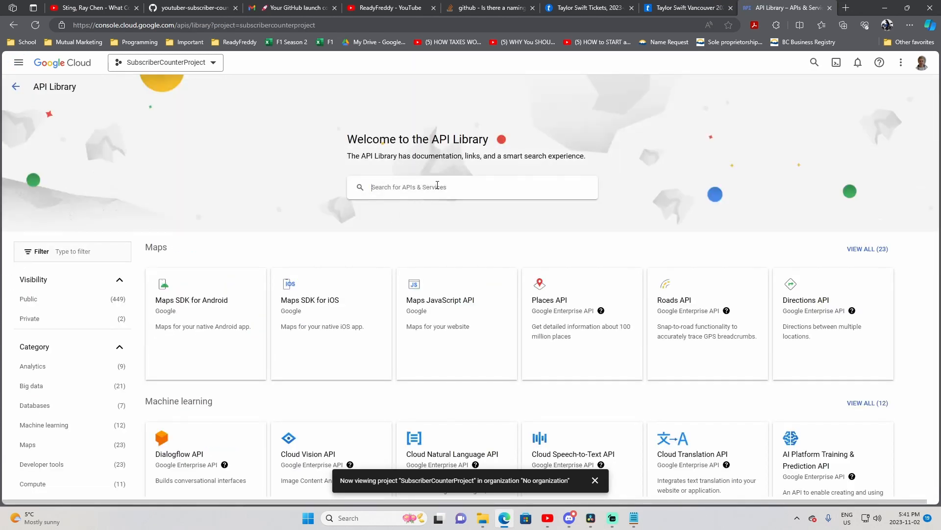
{"action": "type", "text": "Youtube V3"}
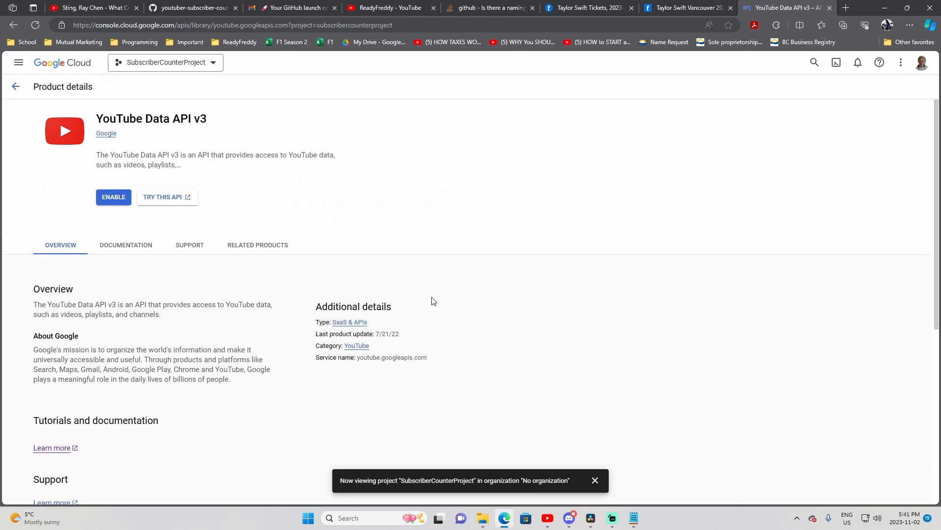
{"action": "mouse_move", "coordinate": [207, 274]}
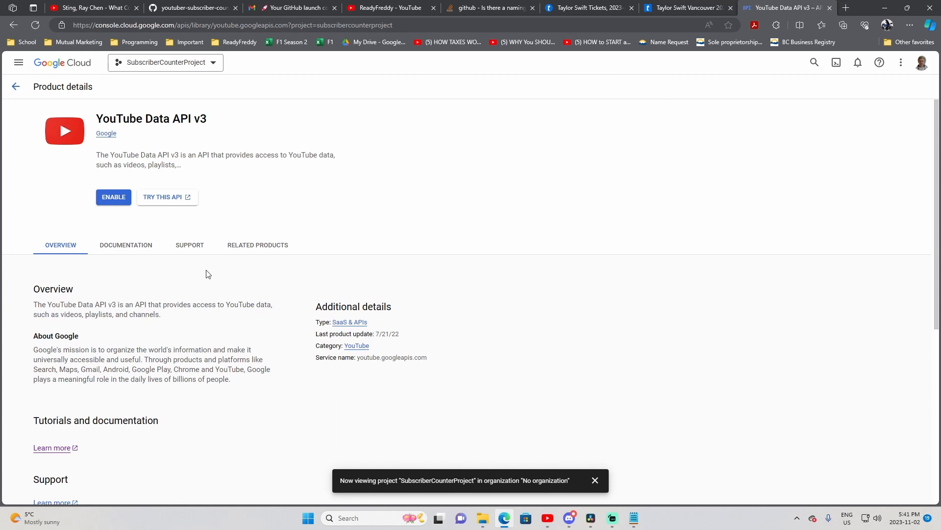
Enable YouTube Data API v3 and start creating a credential for it.
{"action": "left_click", "coordinate": [113, 196]}
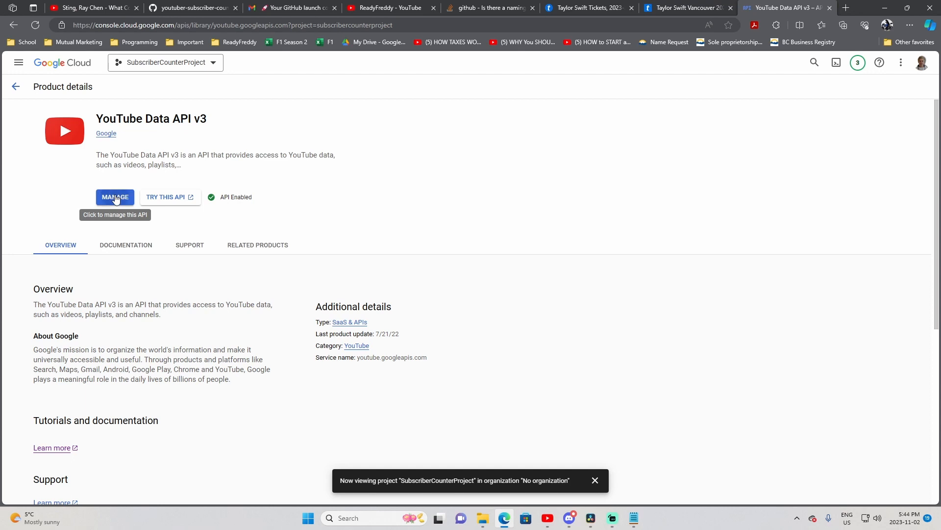
{"action": "left_click", "coordinate": [115, 197]}
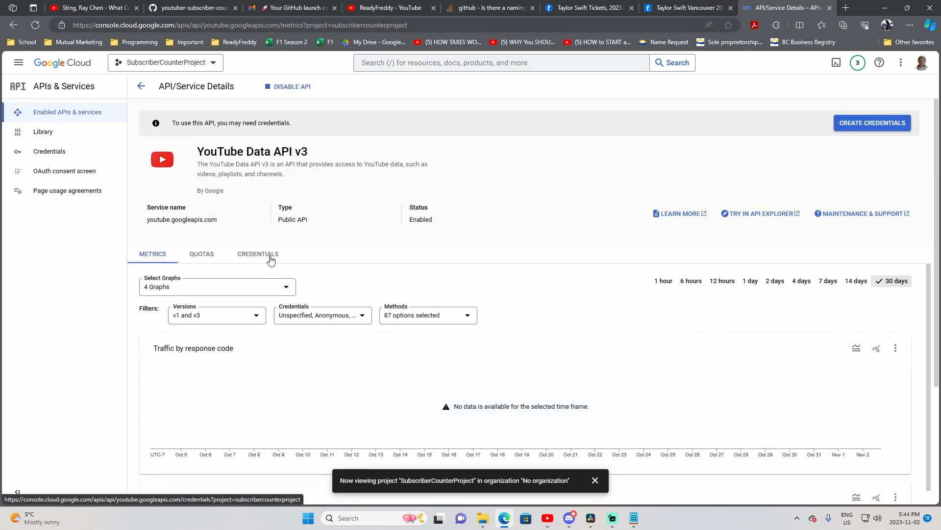
{"action": "left_click", "coordinate": [258, 253]}
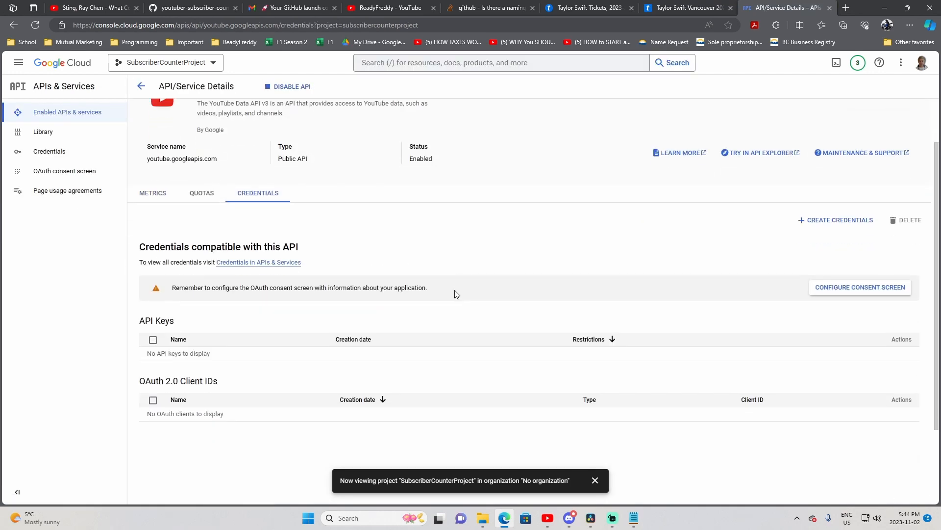
{"action": "left_click", "coordinate": [835, 219]}
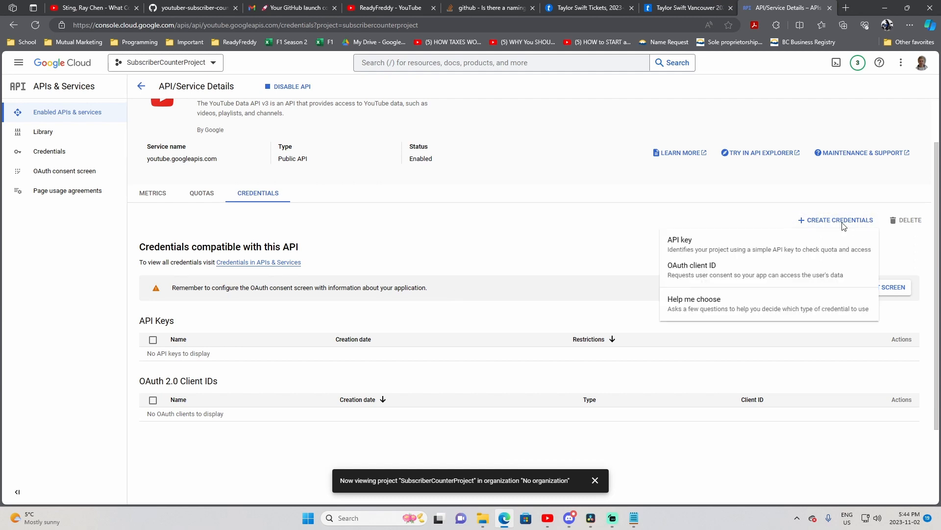
{"action": "mouse_move", "coordinate": [694, 308]}
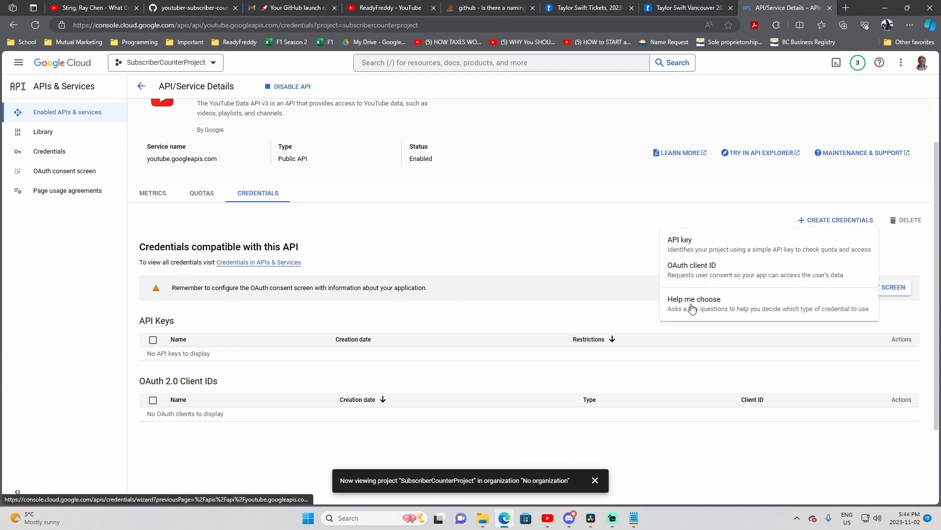
Generate a public-data API key via Help me choose and copy it for SECRET_APIKEY.
{"action": "left_click", "coordinate": [694, 298]}
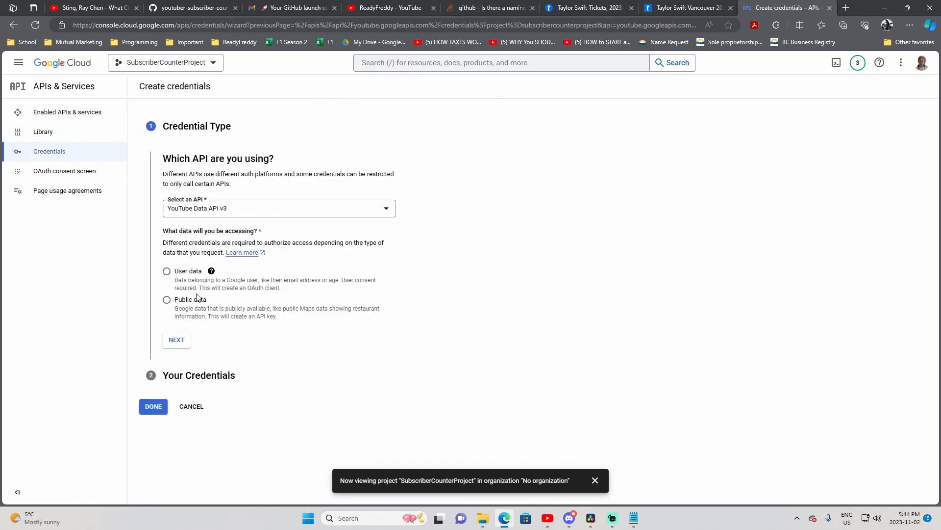
{"action": "left_click", "coordinate": [167, 300]}
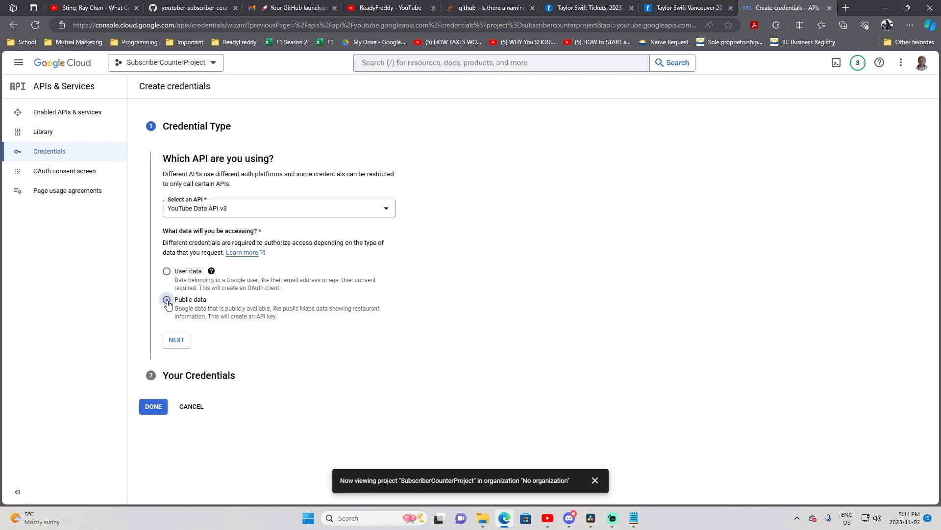
{"action": "left_click", "coordinate": [167, 300]}
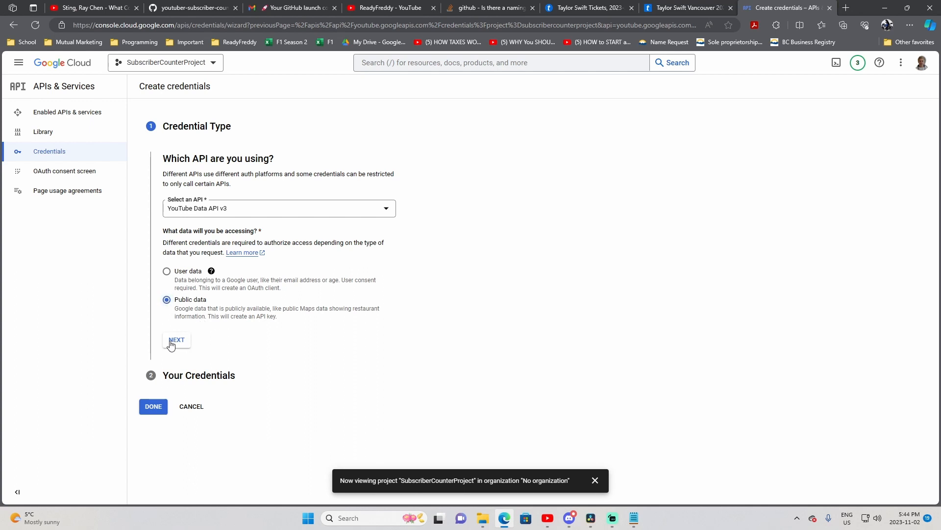
{"action": "left_click", "coordinate": [177, 340]}
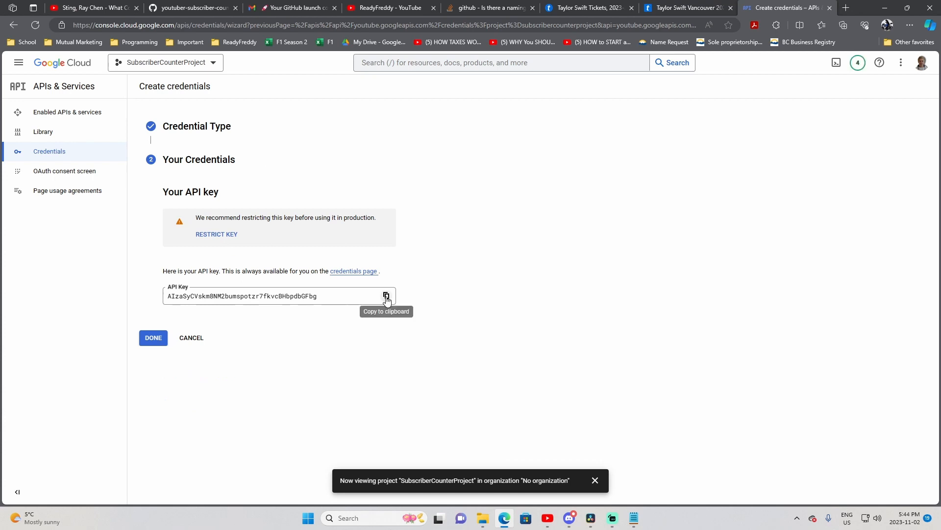
{"action": "left_click", "coordinate": [386, 295]}
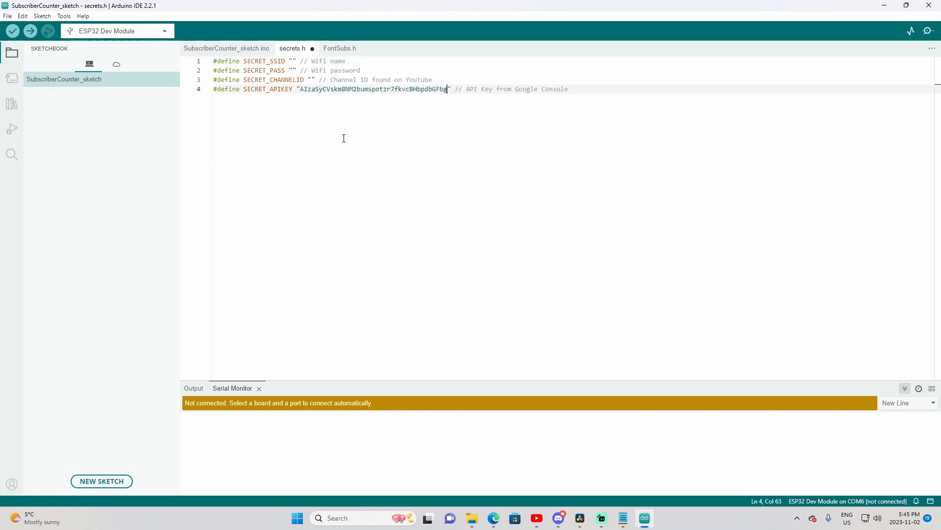
Copy the channel ID from YouTube's advanced account settings.
{"action": "left_click", "coordinate": [493, 517]}
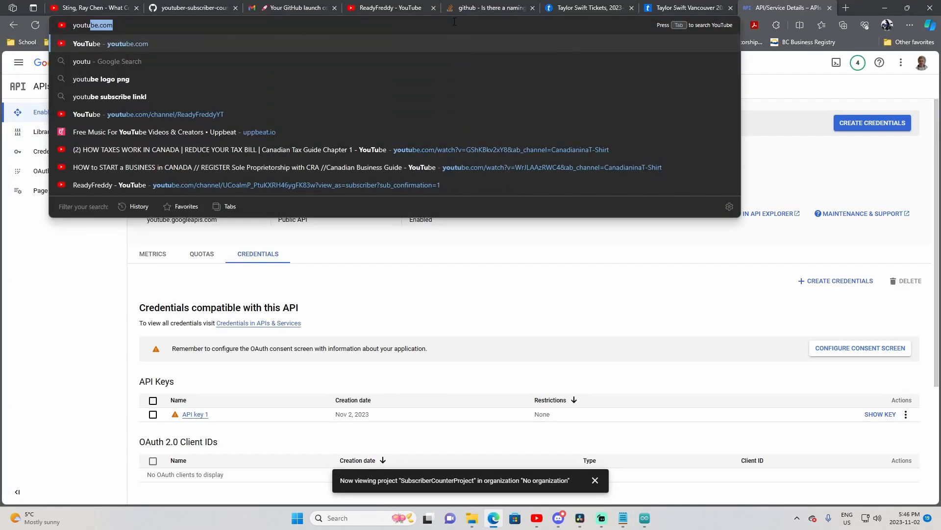
{"action": "left_click", "coordinate": [126, 43]}
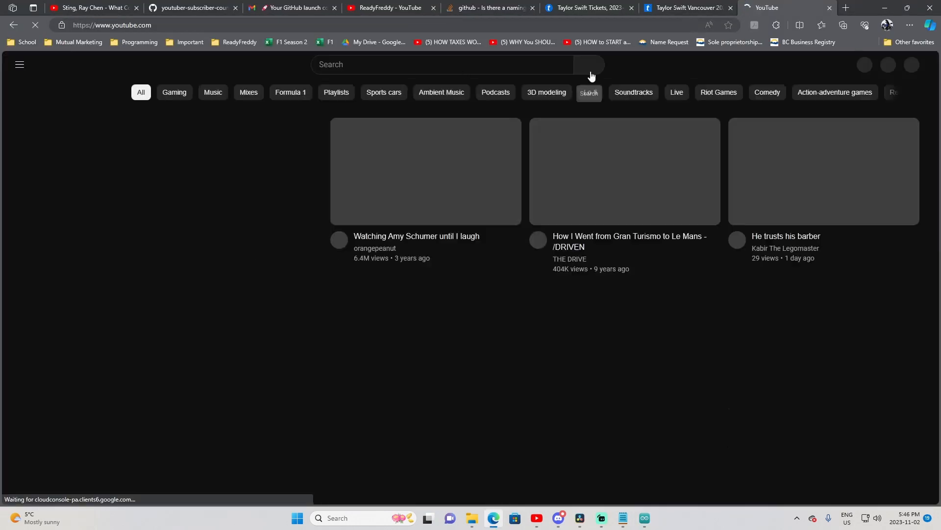
{"action": "left_click", "coordinate": [908, 65]}
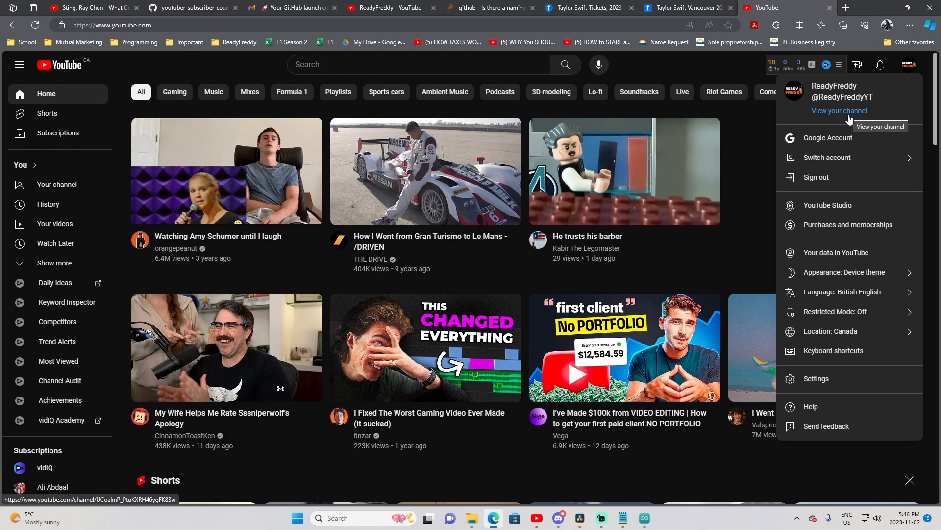
{"action": "left_click", "coordinate": [815, 378]}
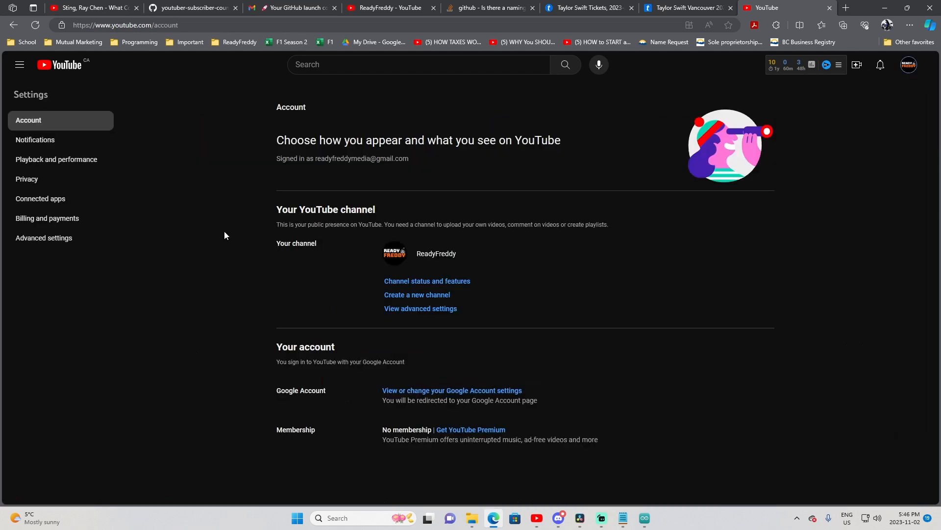
{"action": "left_click", "coordinate": [43, 237]}
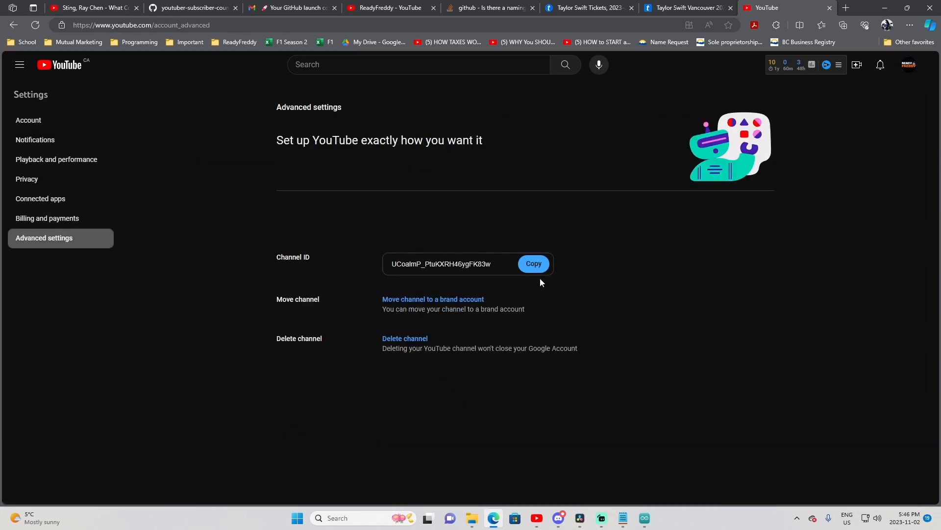
{"action": "left_click", "coordinate": [532, 264]}
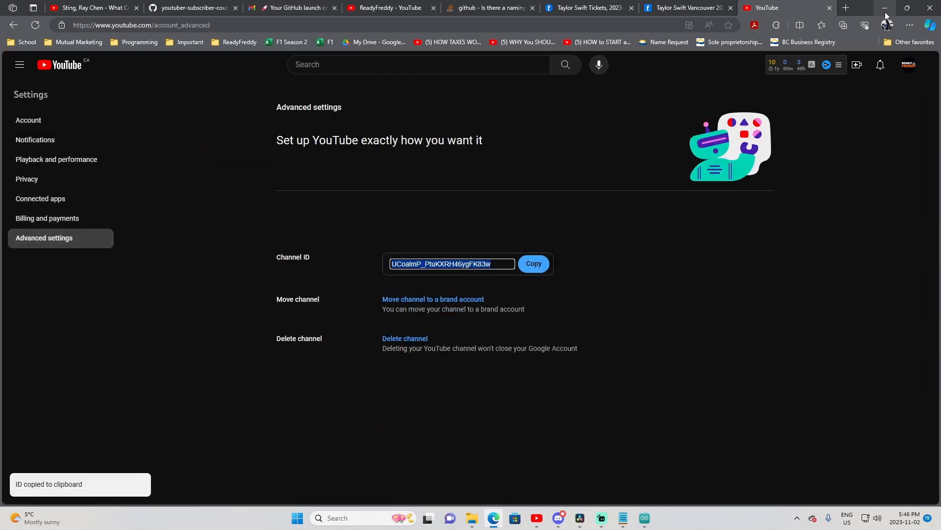
Fill SECRET_CHANNELID with UCoalmP_PtuKXRH46ygFK83w and enter 'MyWifi' as the SSID.
{"action": "left_click", "coordinate": [643, 518]}
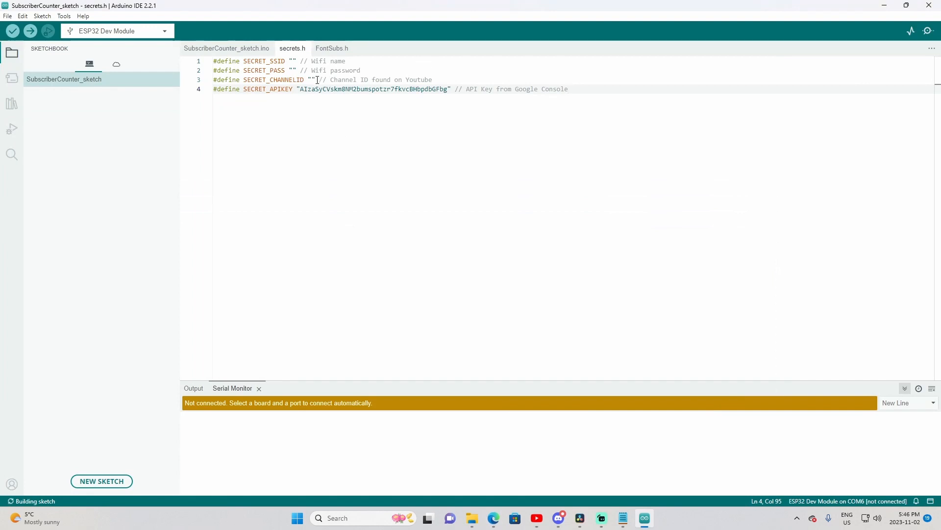
{"action": "type", "text": "UCoalmP_PtuKXRH46ygFK83w"}
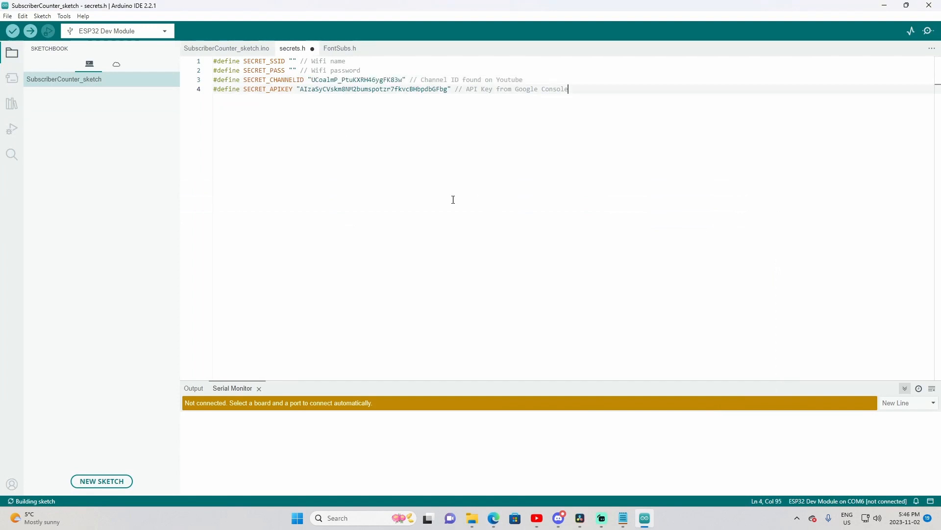
{"action": "type", "text": "My"}
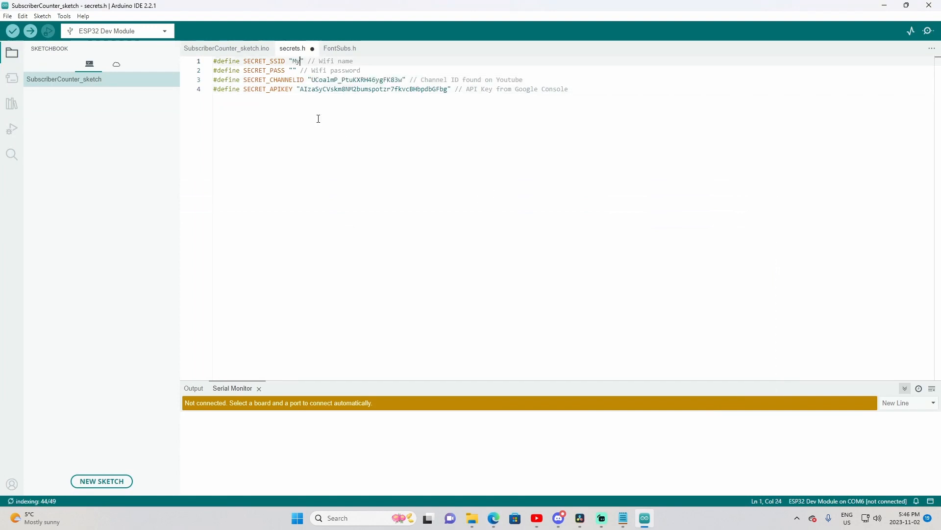
{"action": "type", "text": "Wifi"}
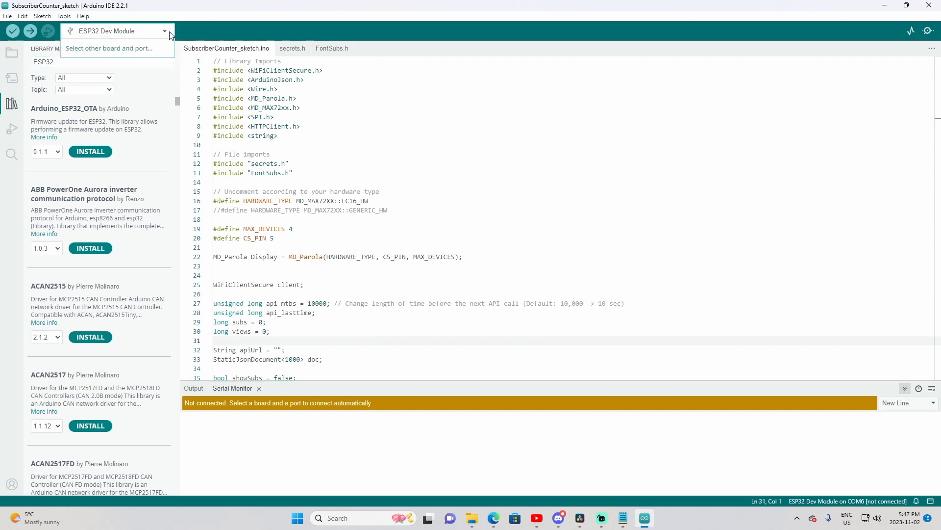
Select ESP32 Dev Module via the board picker, searching 'esp32 dev'.
{"action": "left_click", "coordinate": [109, 48]}
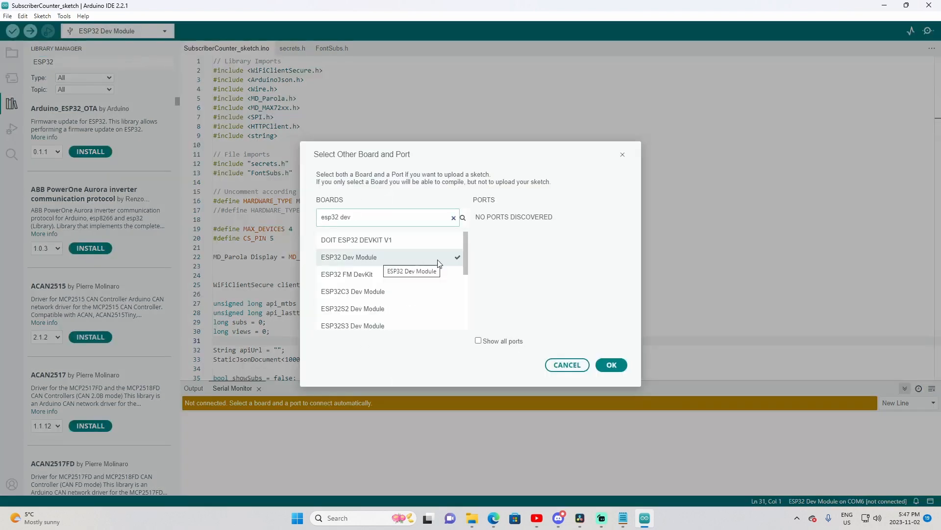
{"action": "mouse_move", "coordinate": [420, 261]}
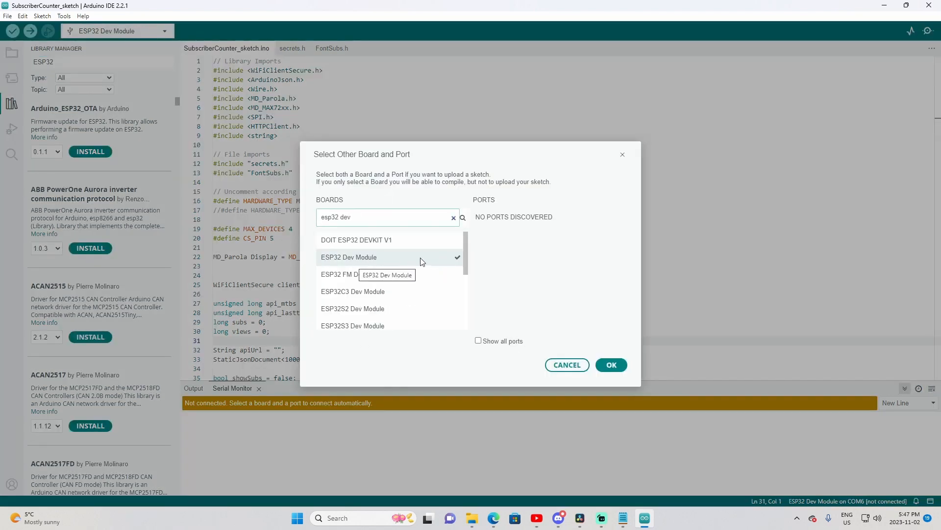